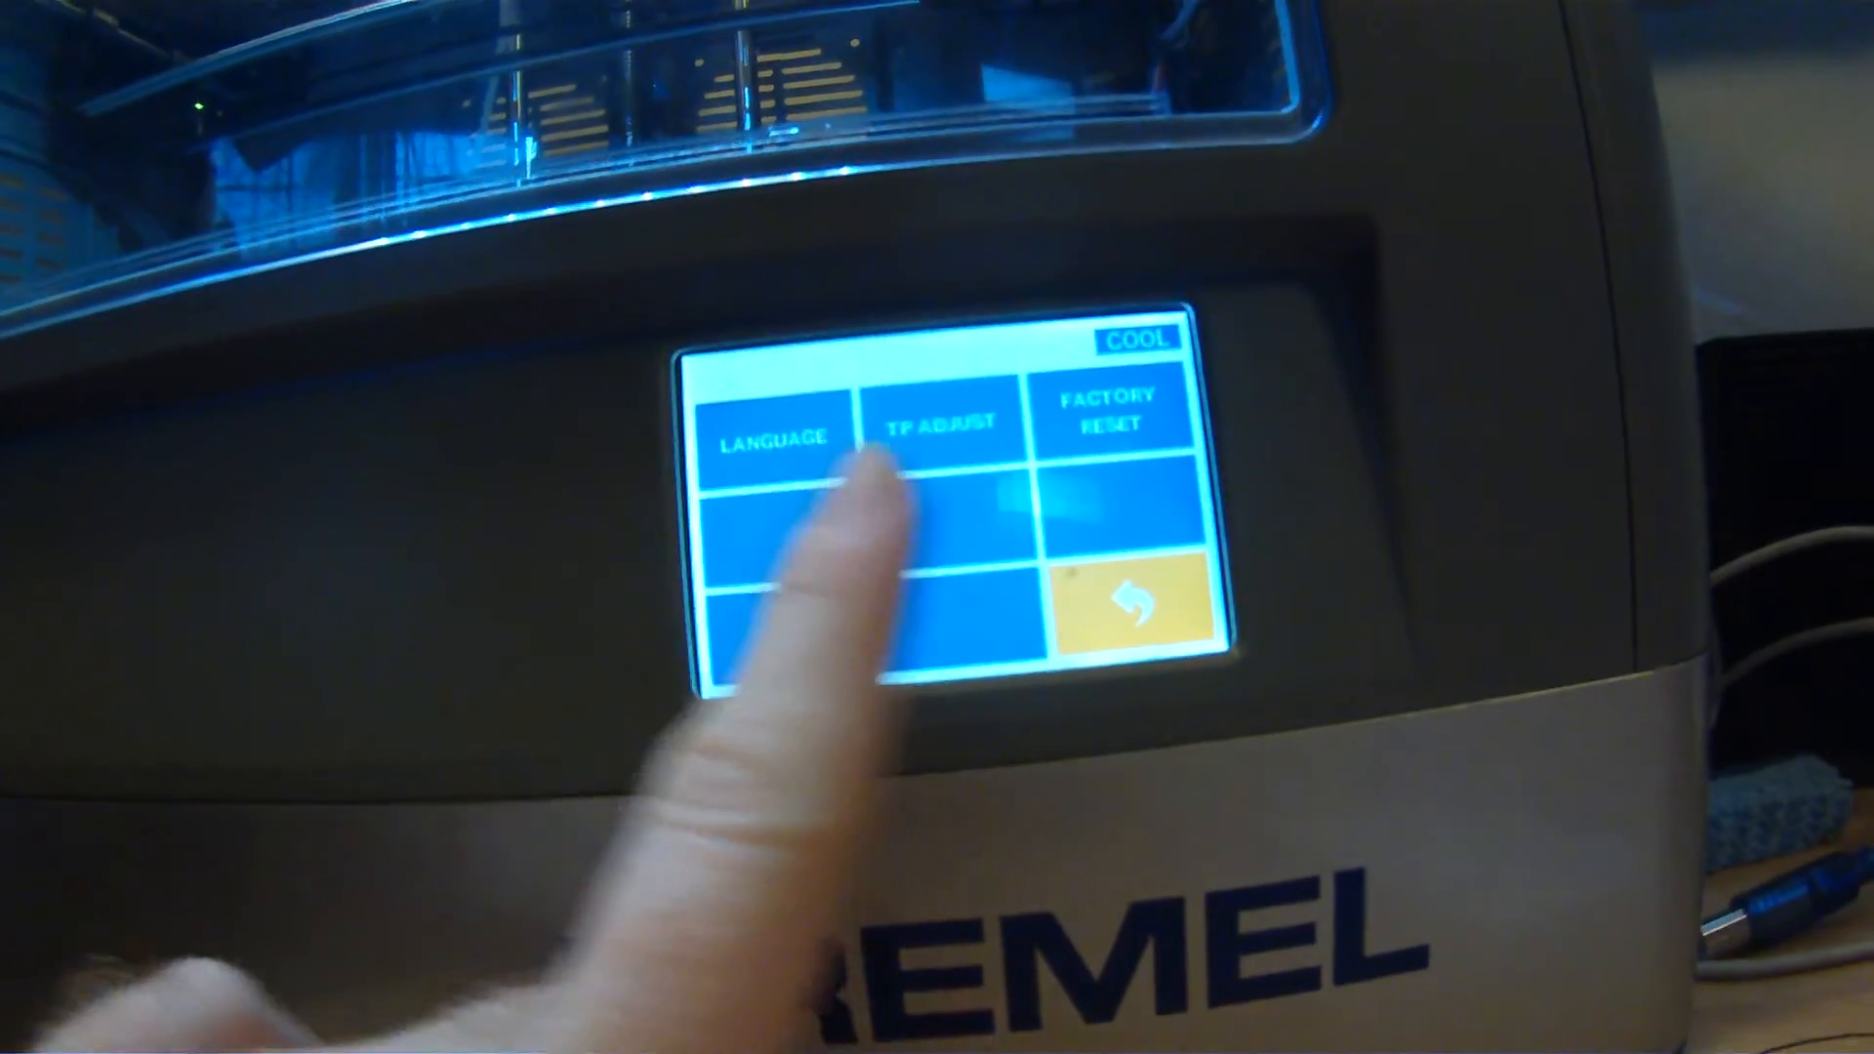
pyautogui.click(1125, 604)
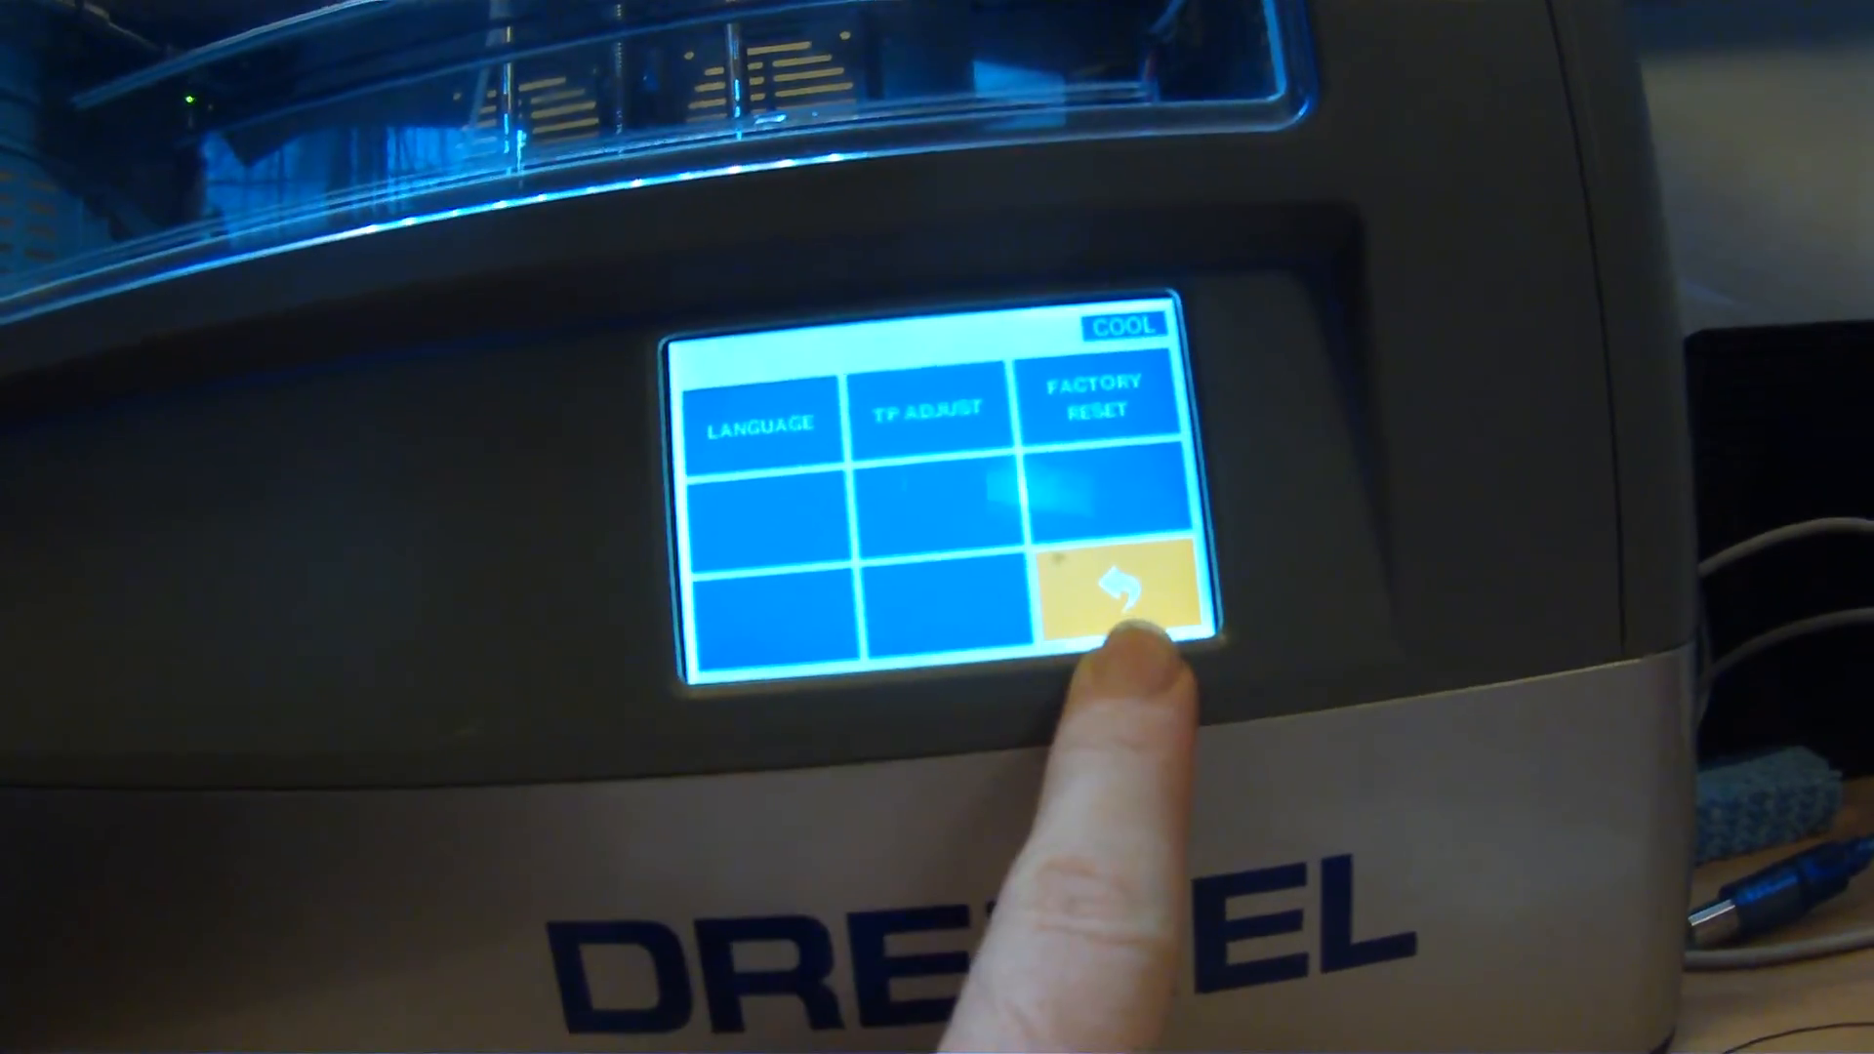
pyautogui.click(1124, 604)
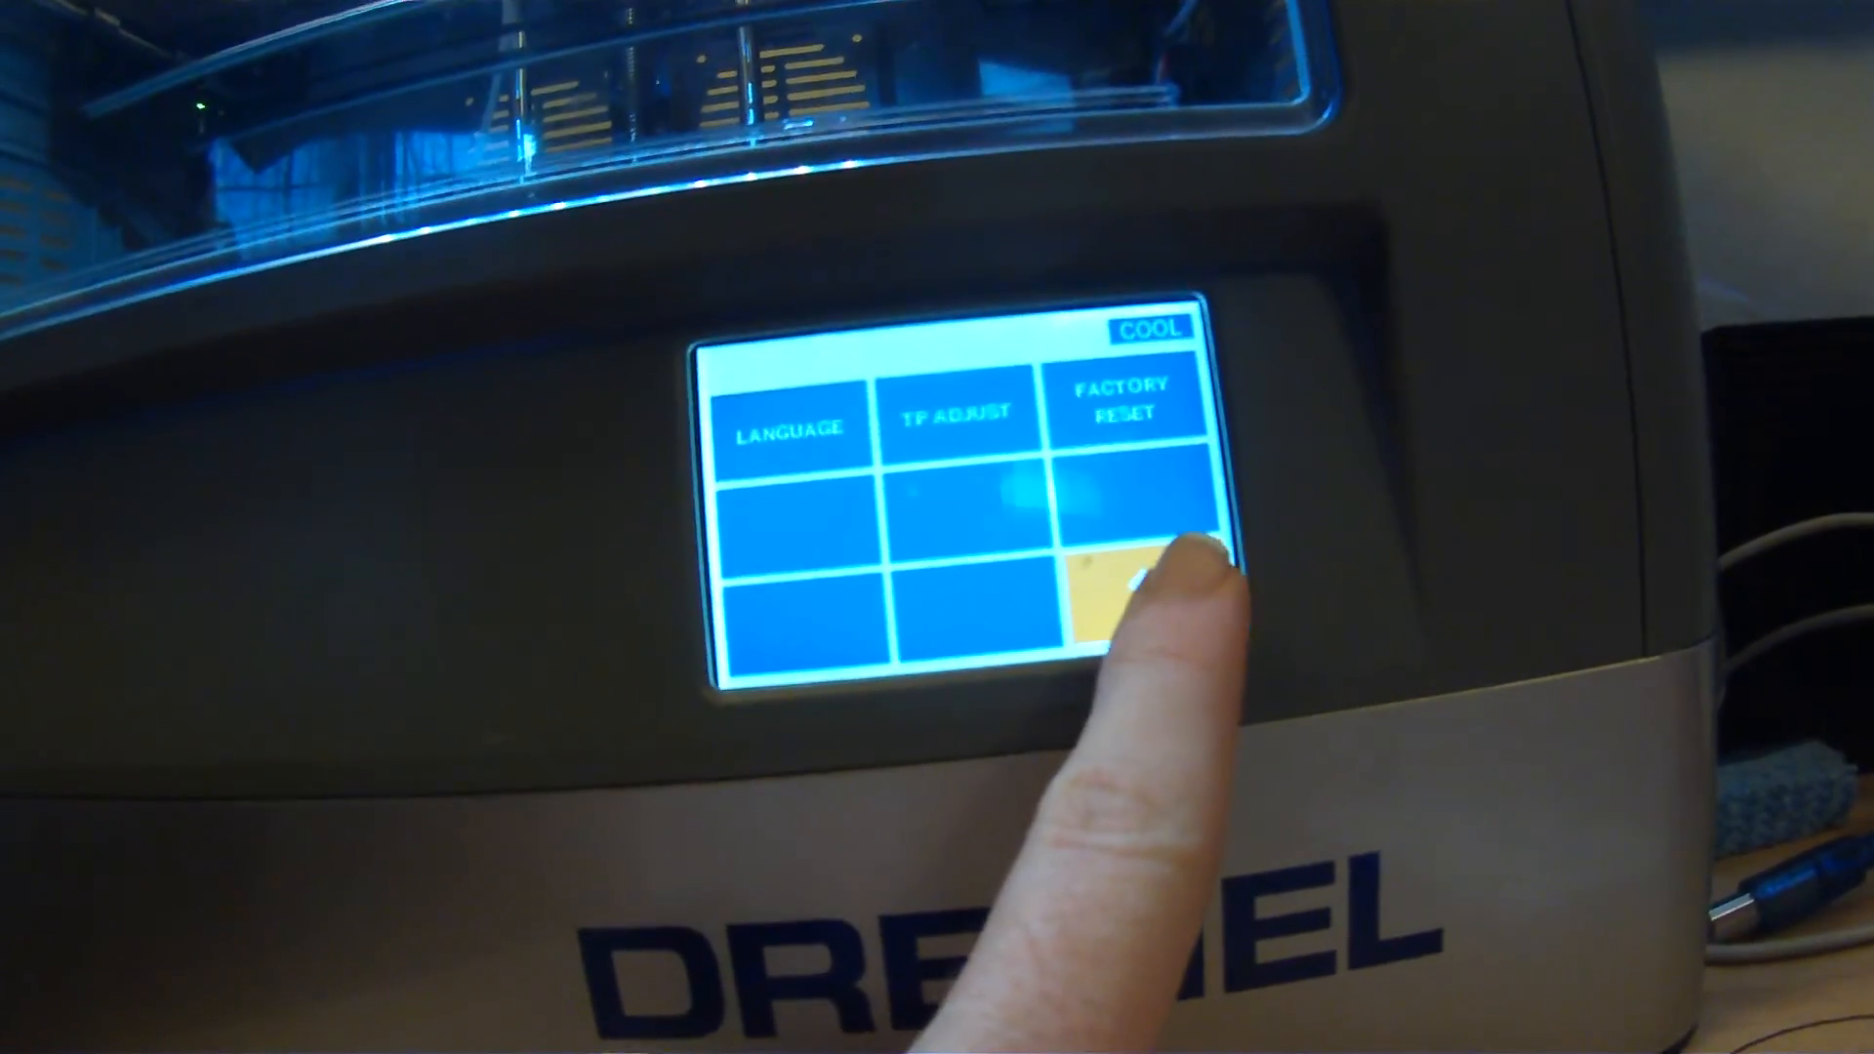